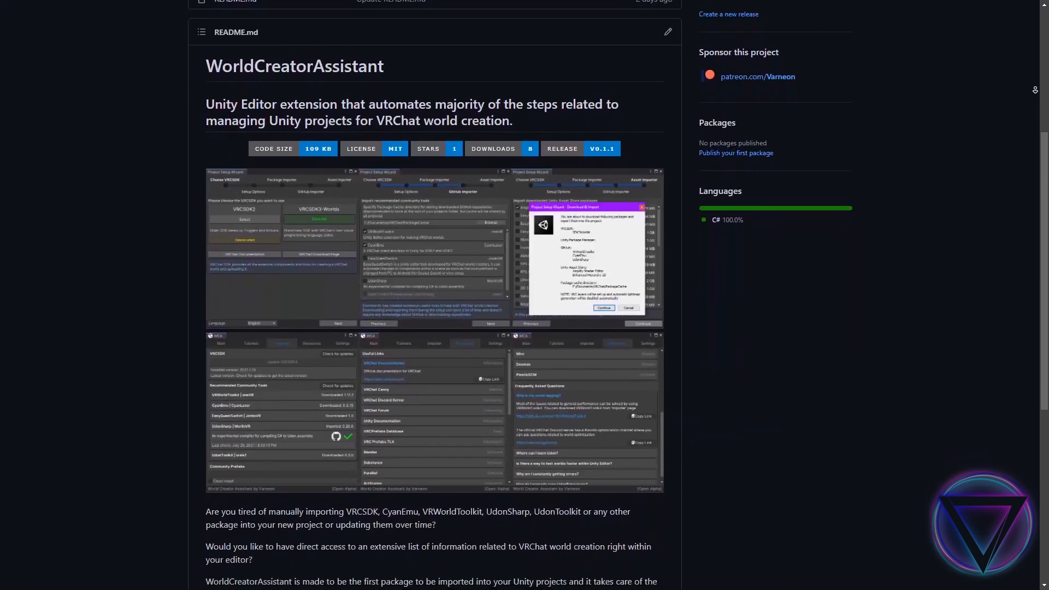
Step: Import WorldCreatorAssistant_v0.1.1.unitypackage from the package cache into the empty project
scroll(down, 3)
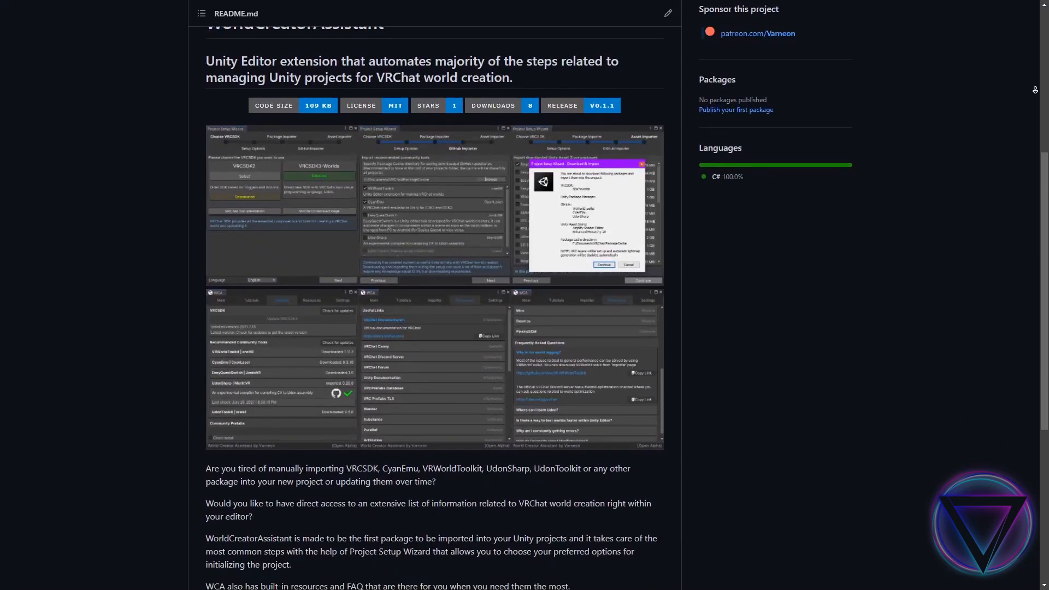
scroll(down, 3)
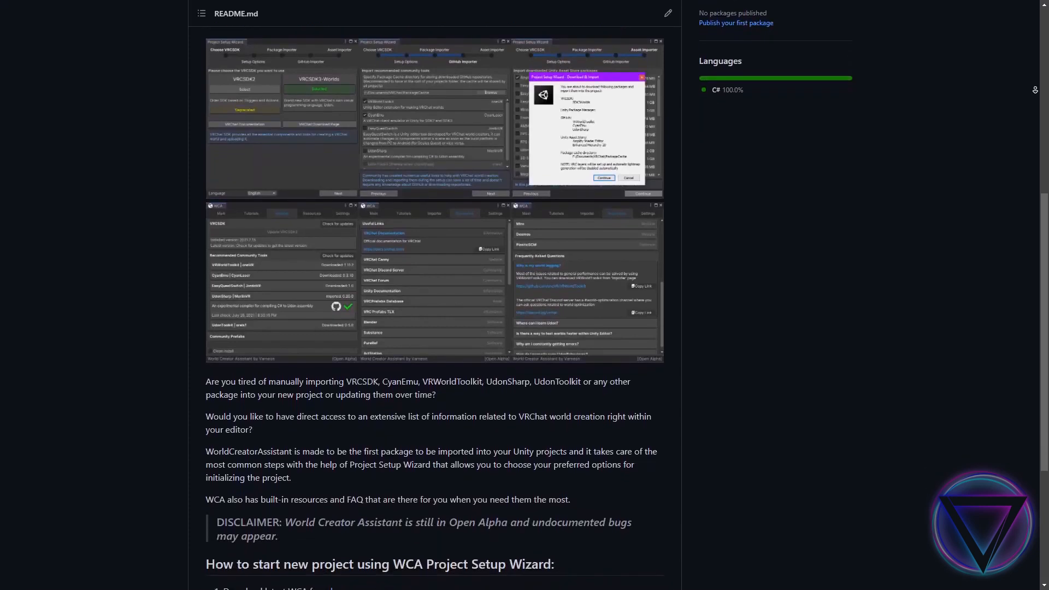
scroll(down, 3)
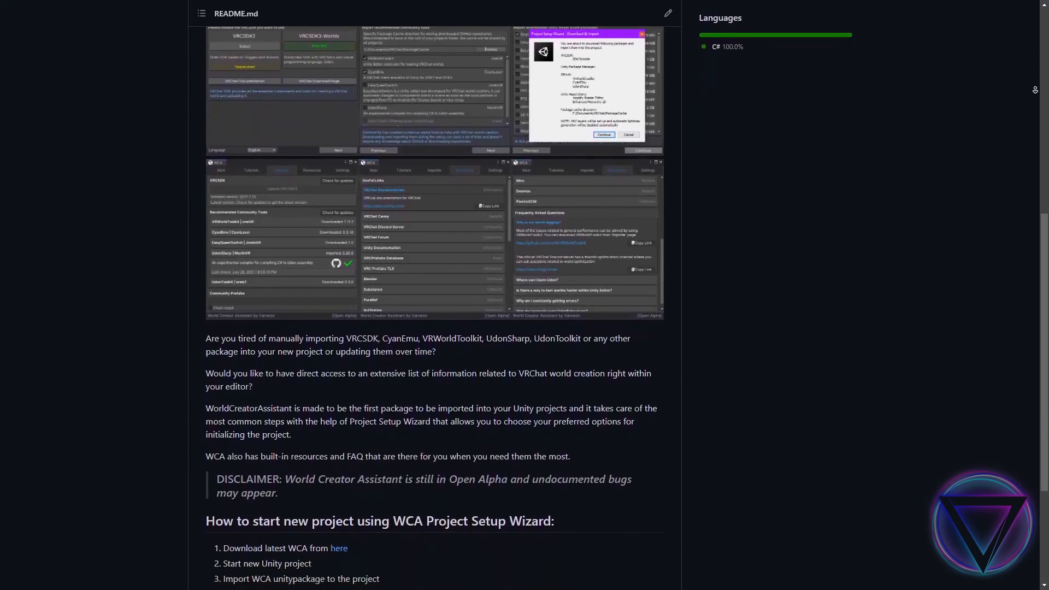
scroll(down, 3)
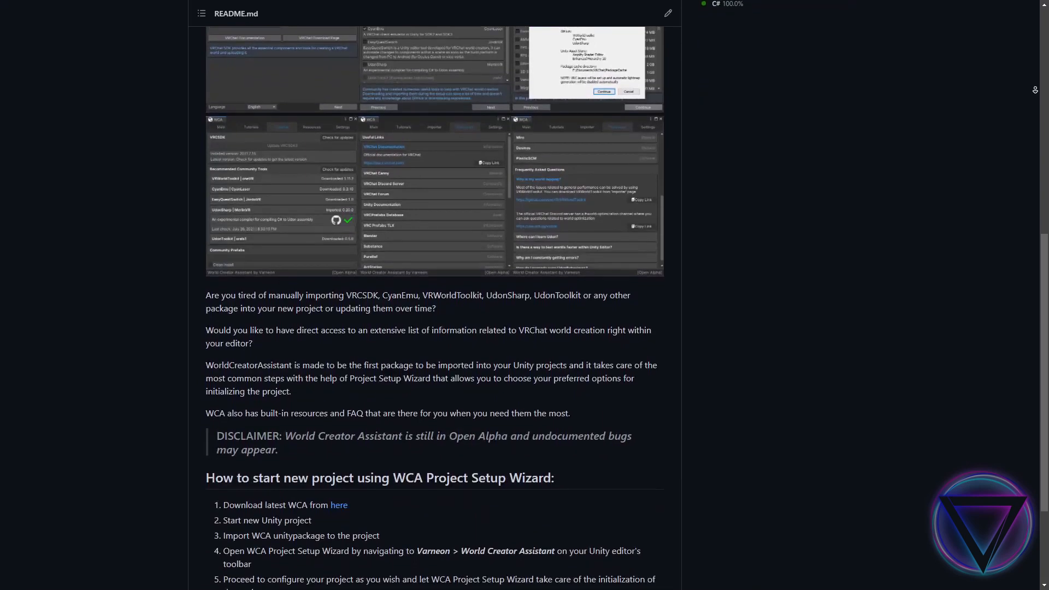
scroll(down, 3)
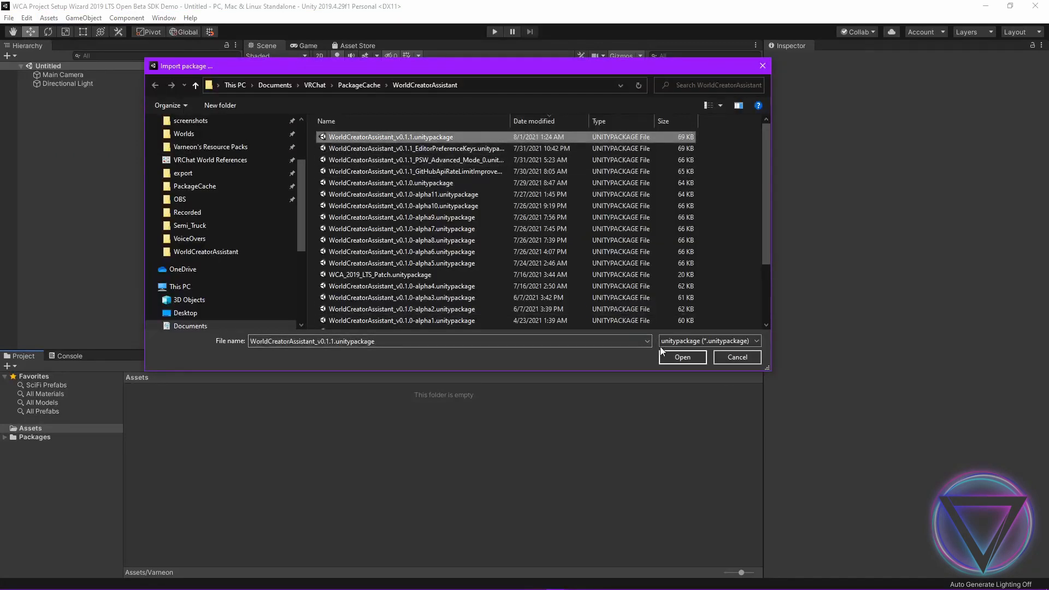
click(682, 356)
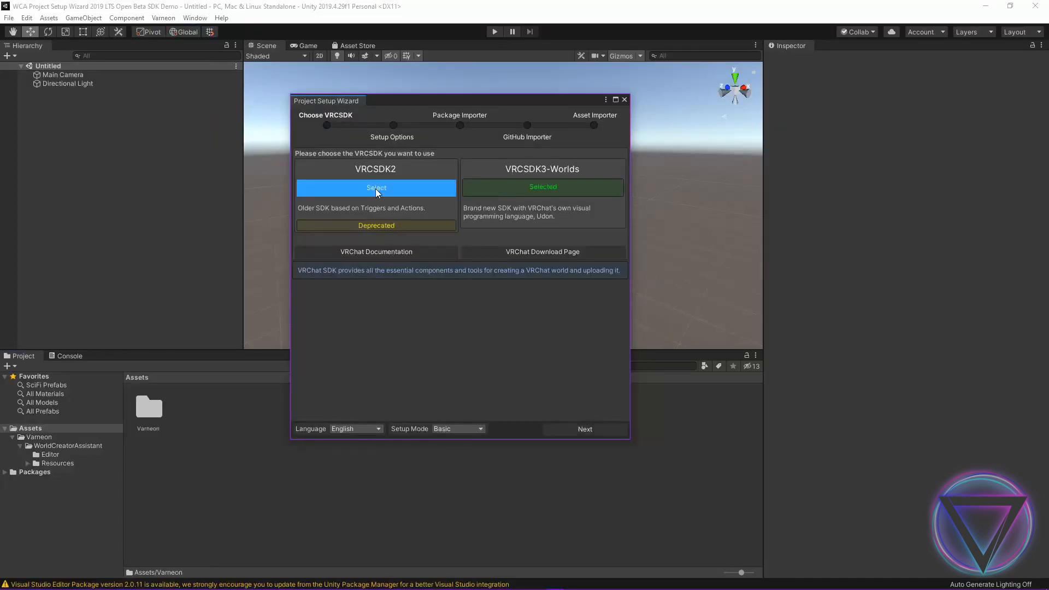
Step: In Advanced setup mode, select the downloaded U2019-VRCSDK3-WORLD Open Beta package and continue to Package Importer
click(458, 428)
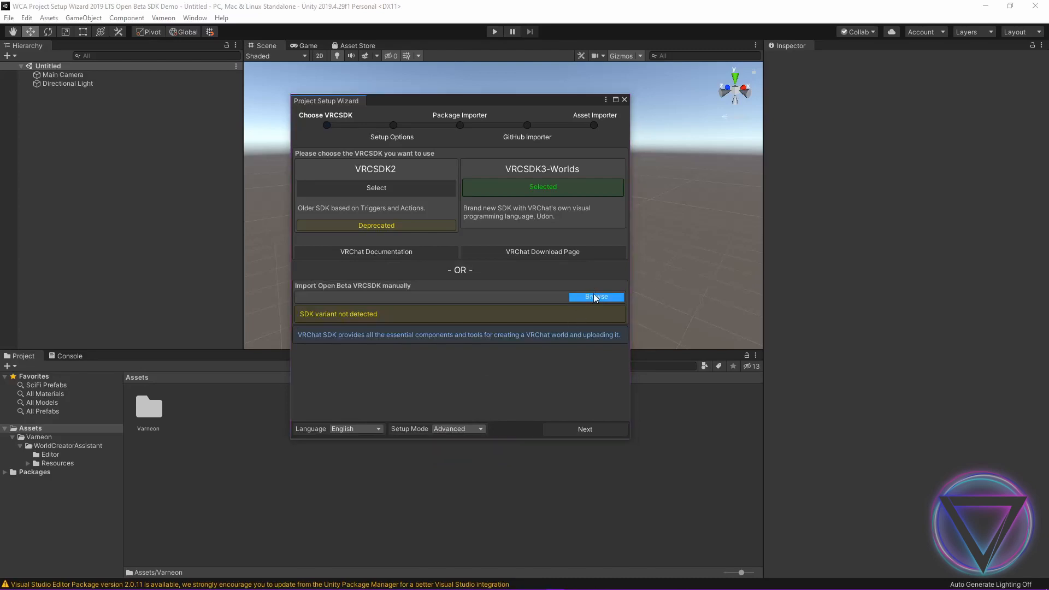
click(596, 297)
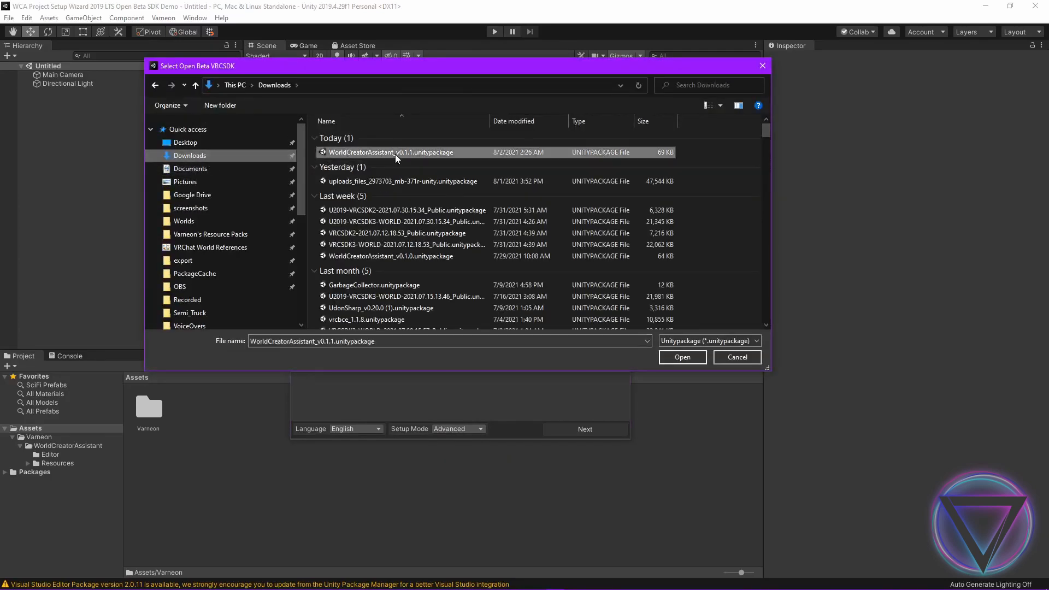
click(683, 358)
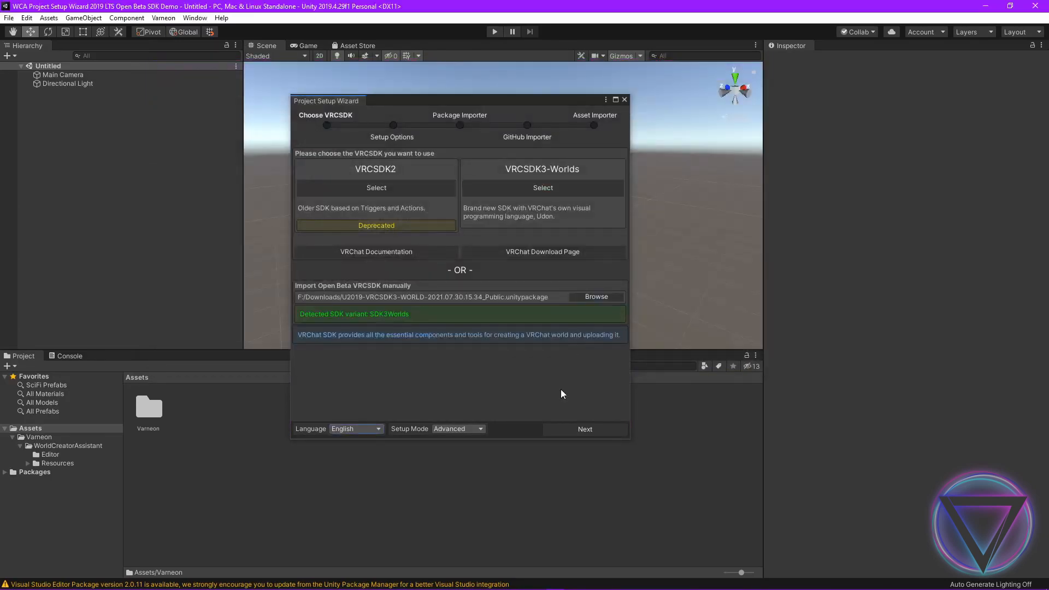
click(585, 429)
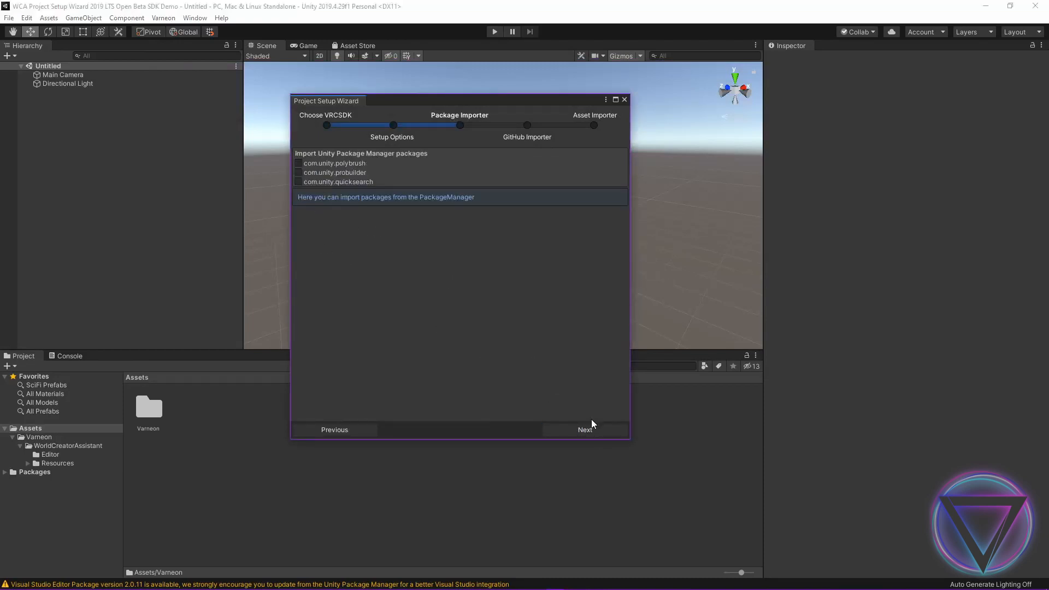
Step: Add Amplify Shader Editor and download-import VRCSDK, VRWorldToolkit, CyanEmu and UdonSharp packages
click(584, 429)
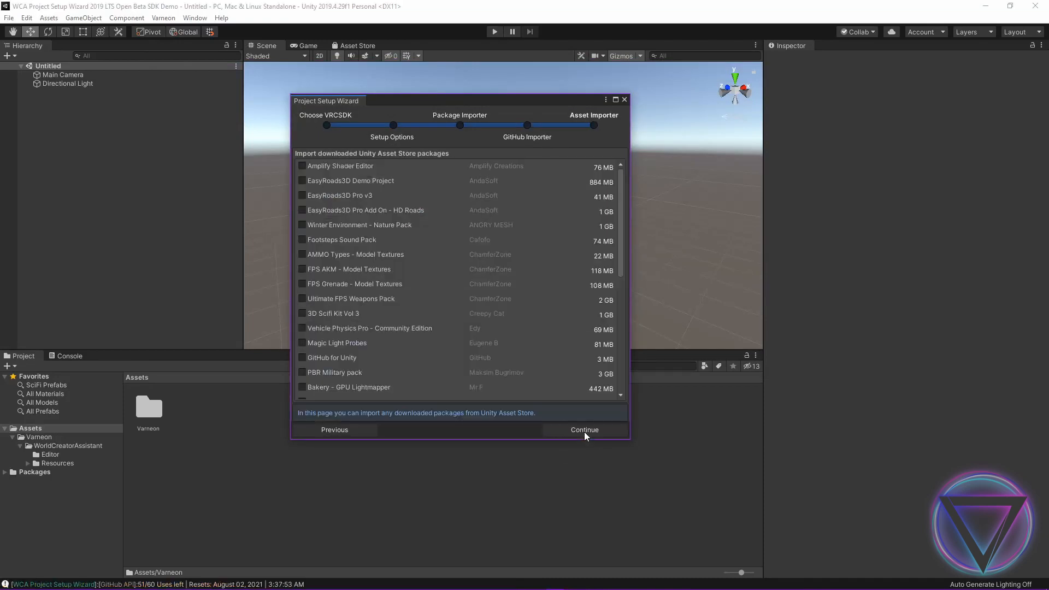
click(301, 165)
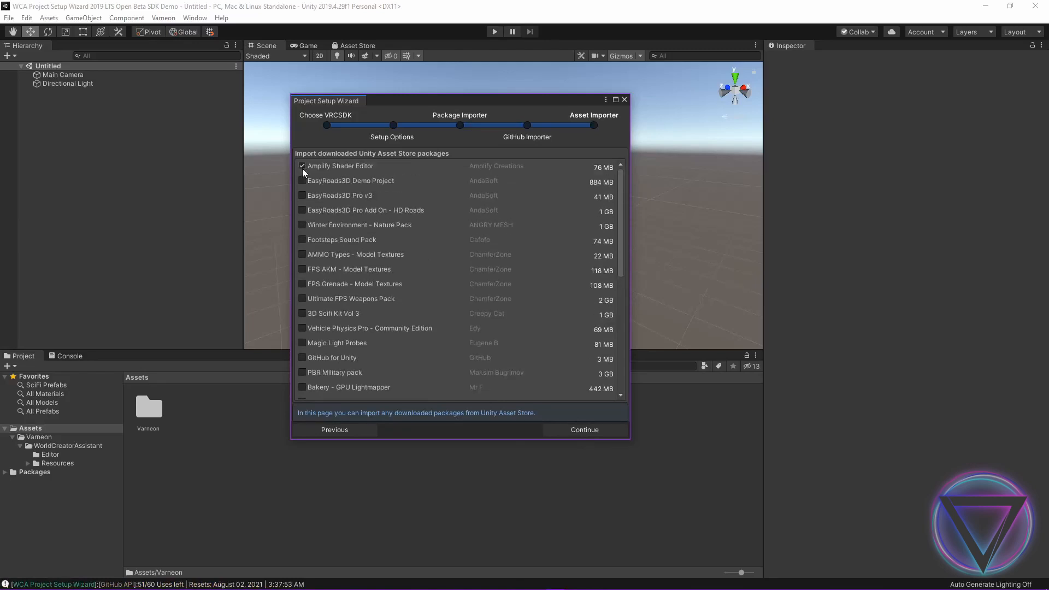
click(584, 430)
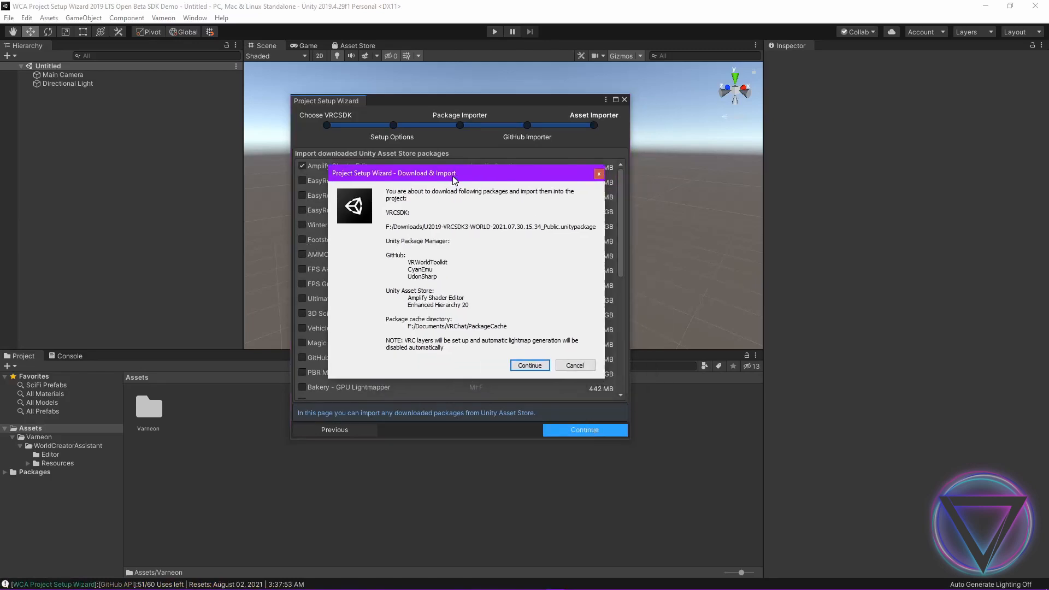
click(529, 365)
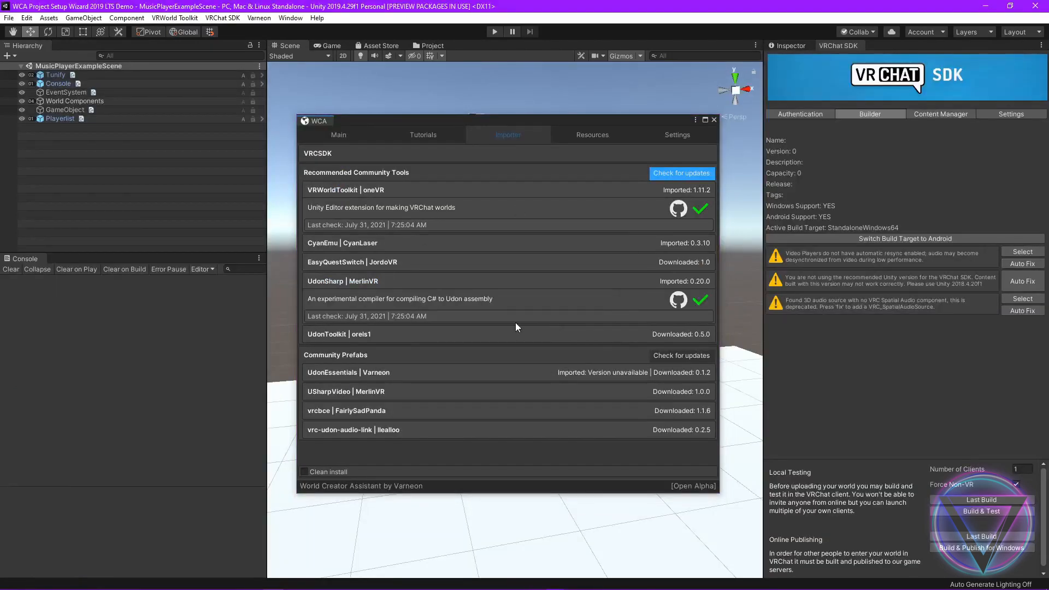
click(682, 174)
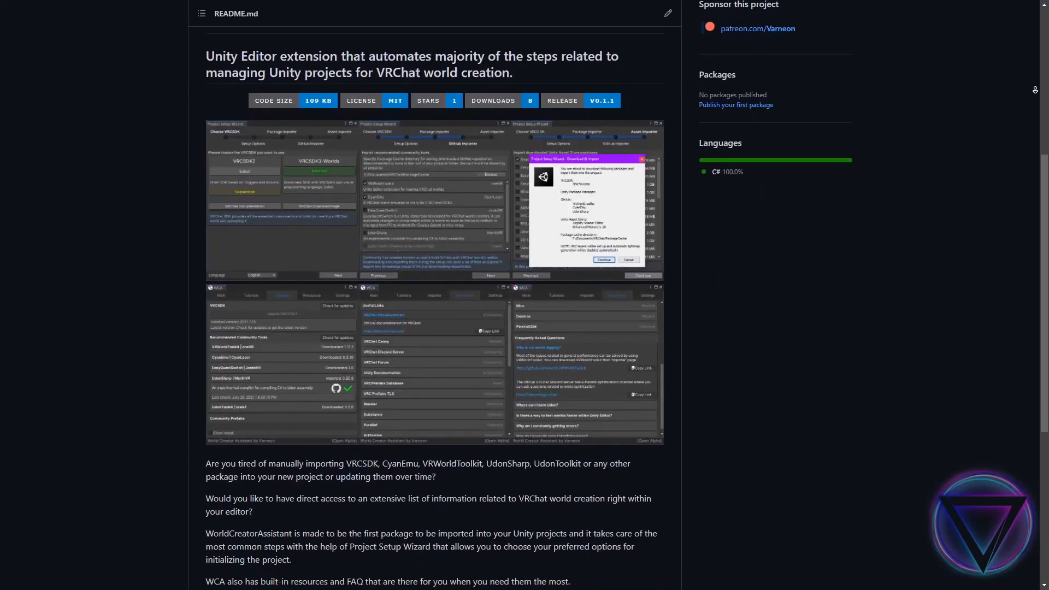
scroll(down, 3)
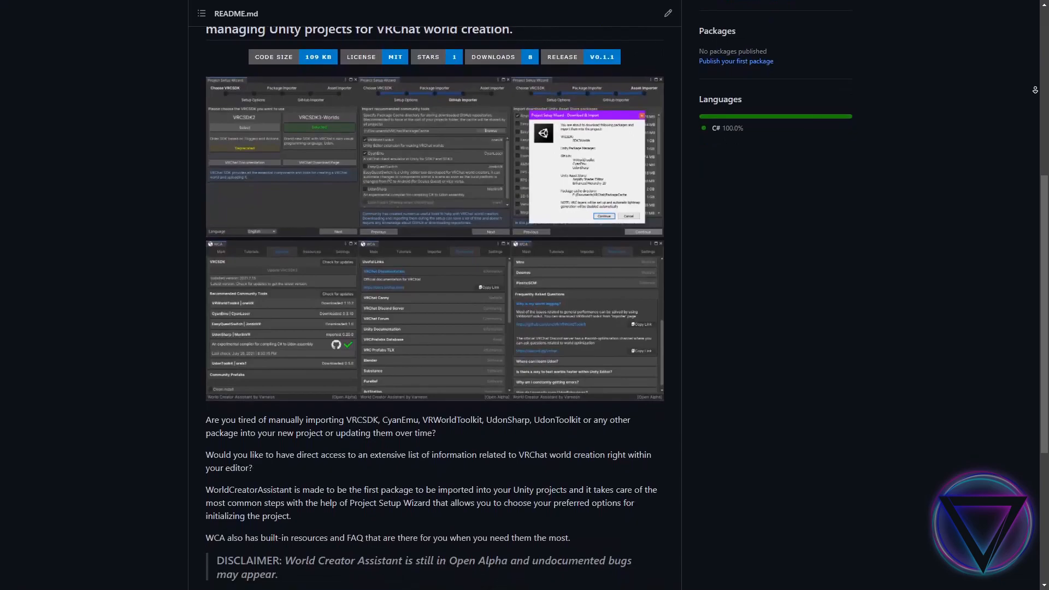